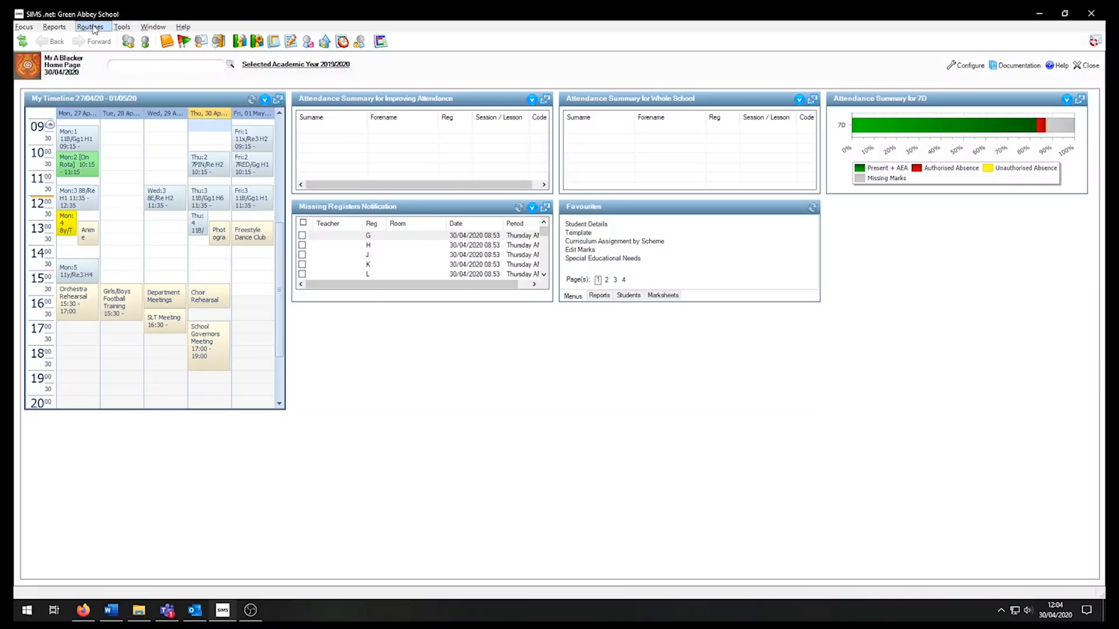
Reach the Admission Groups setup option through the Routines menu.
click(91, 26)
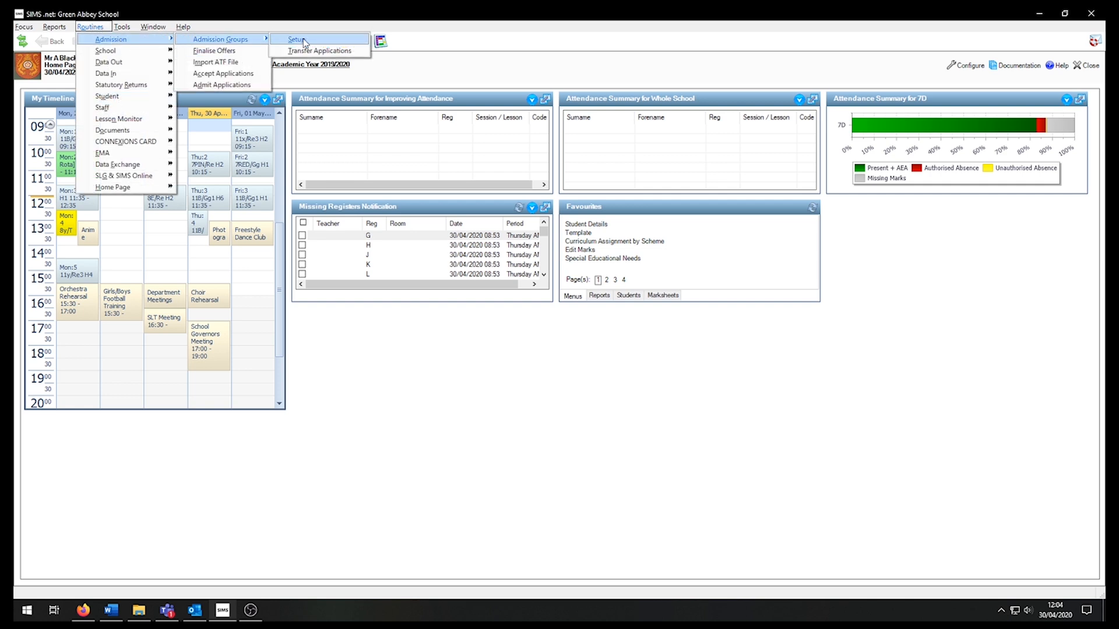
Search intake groups for 2020/2021, then with Admission Year <Any> to list all four active groups.
click(296, 39)
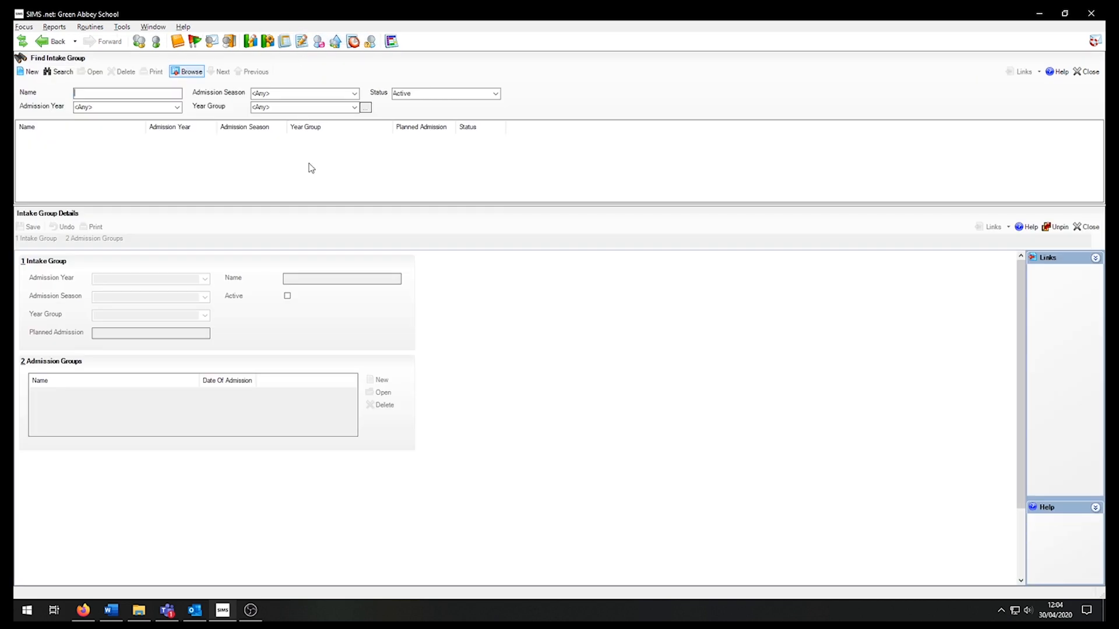
mouse_move(350, 253)
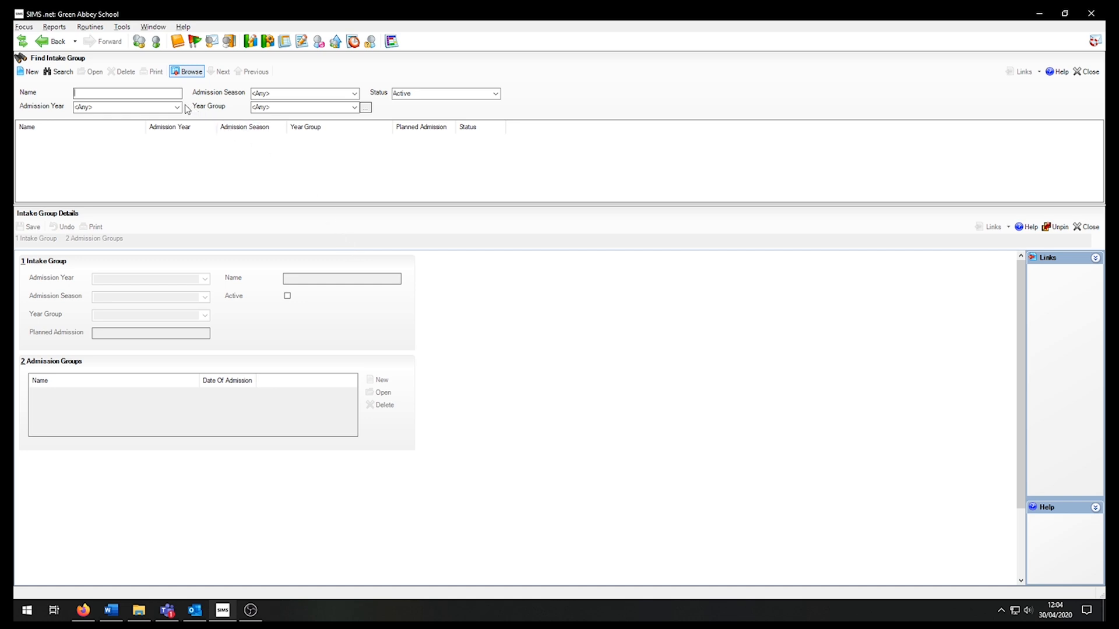
click(176, 107)
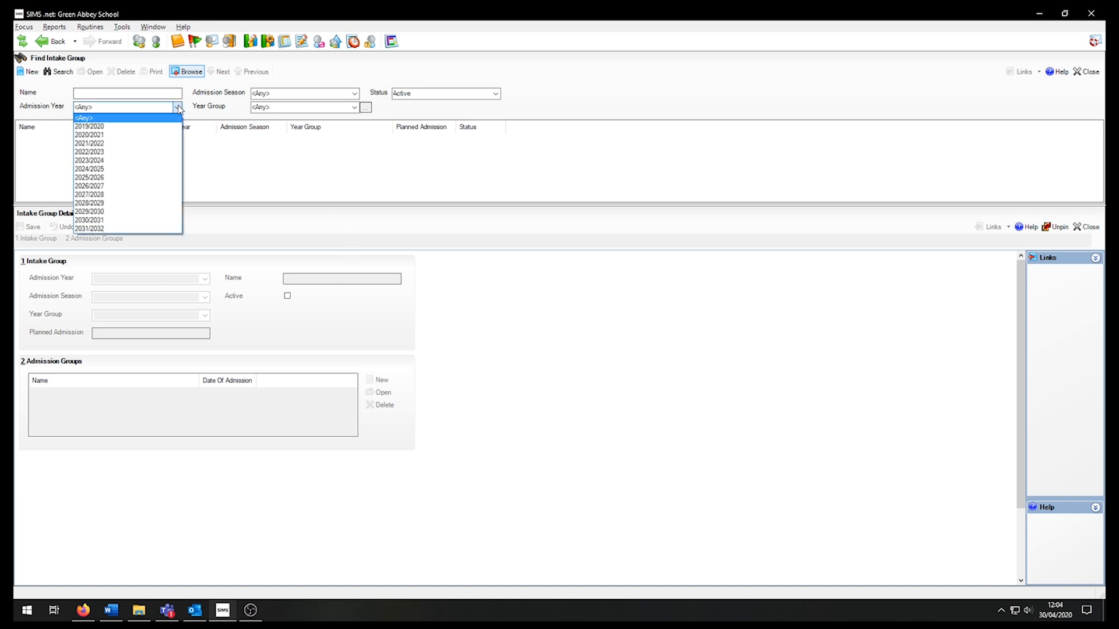
mouse_move(145, 135)
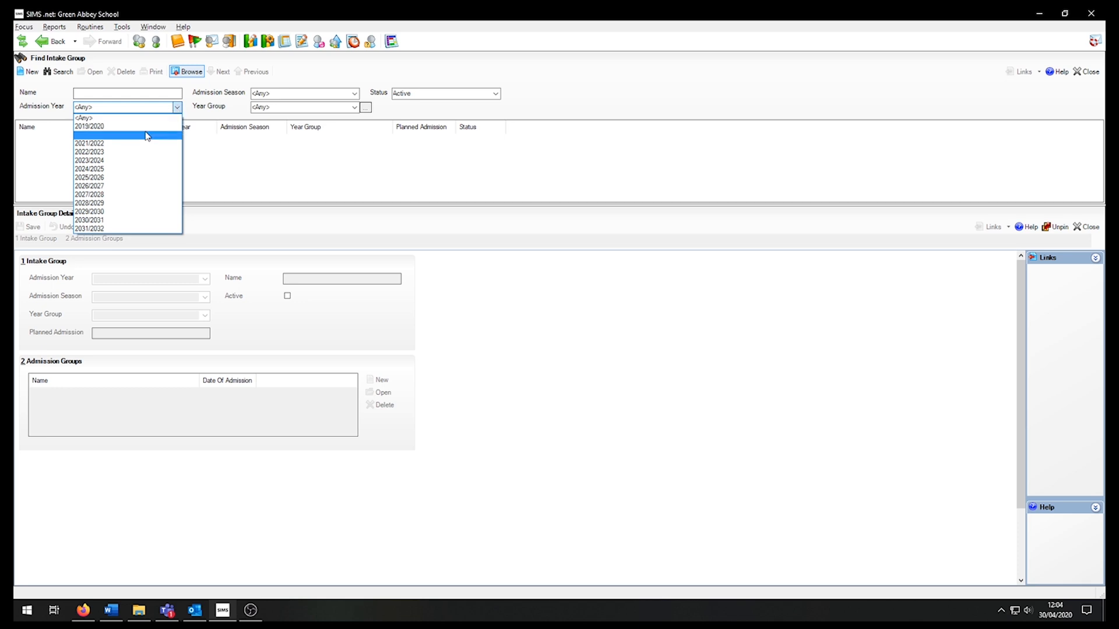
click(107, 135)
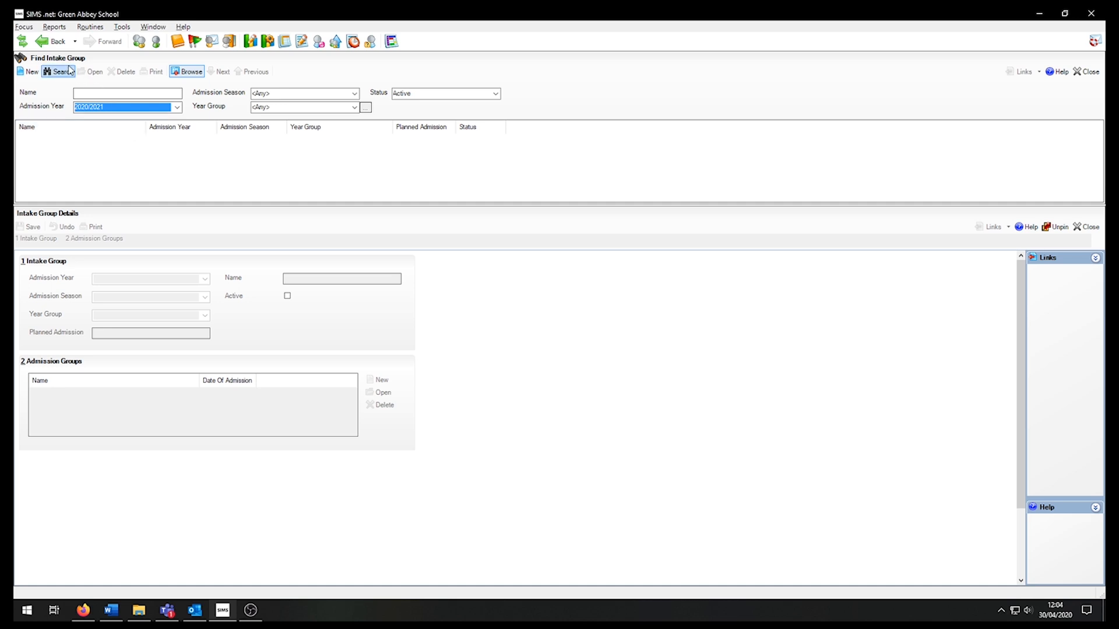
click(59, 71)
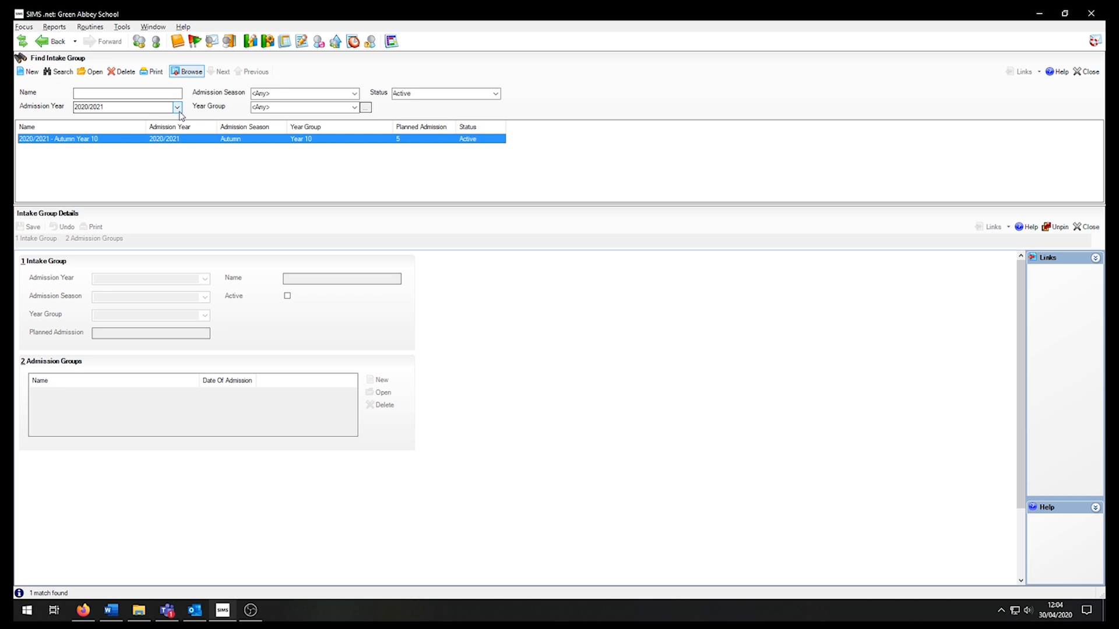
click(176, 106)
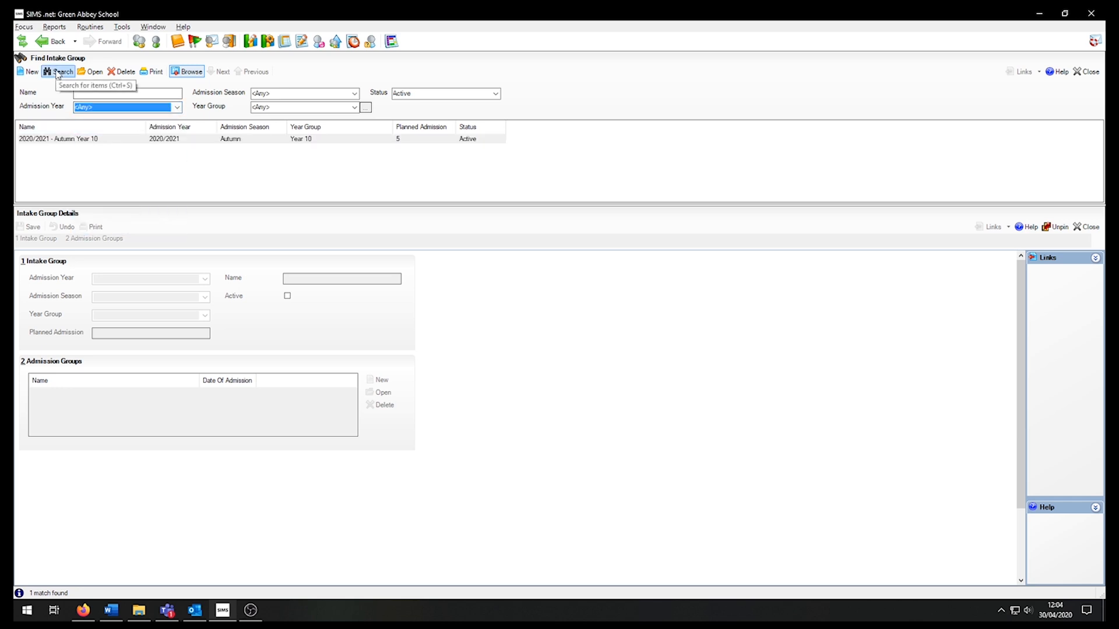
click(61, 71)
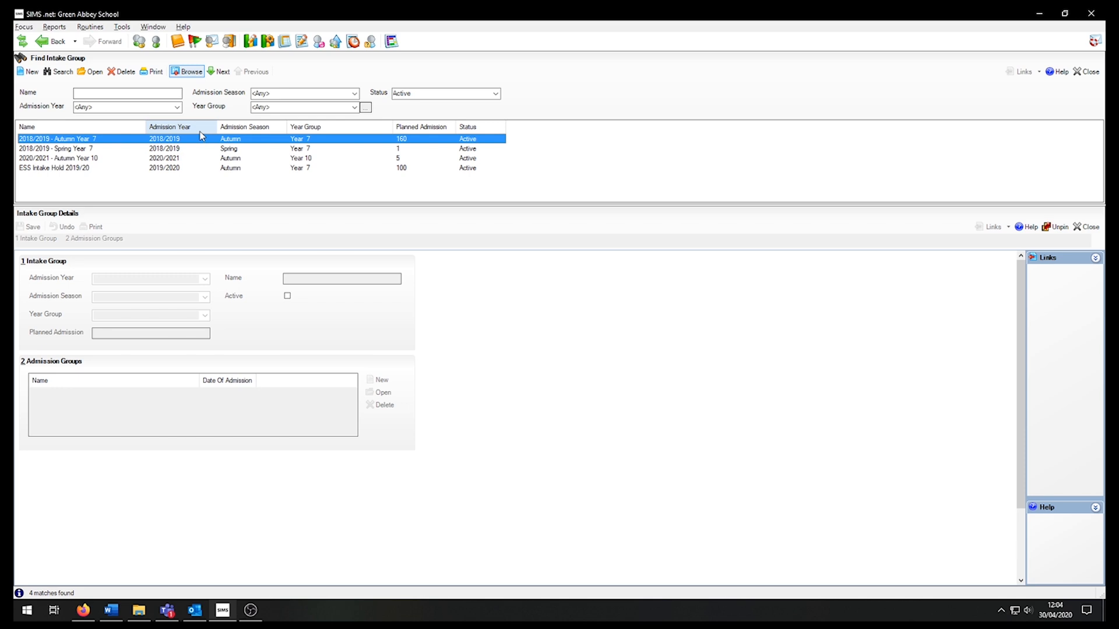
mouse_move(191, 135)
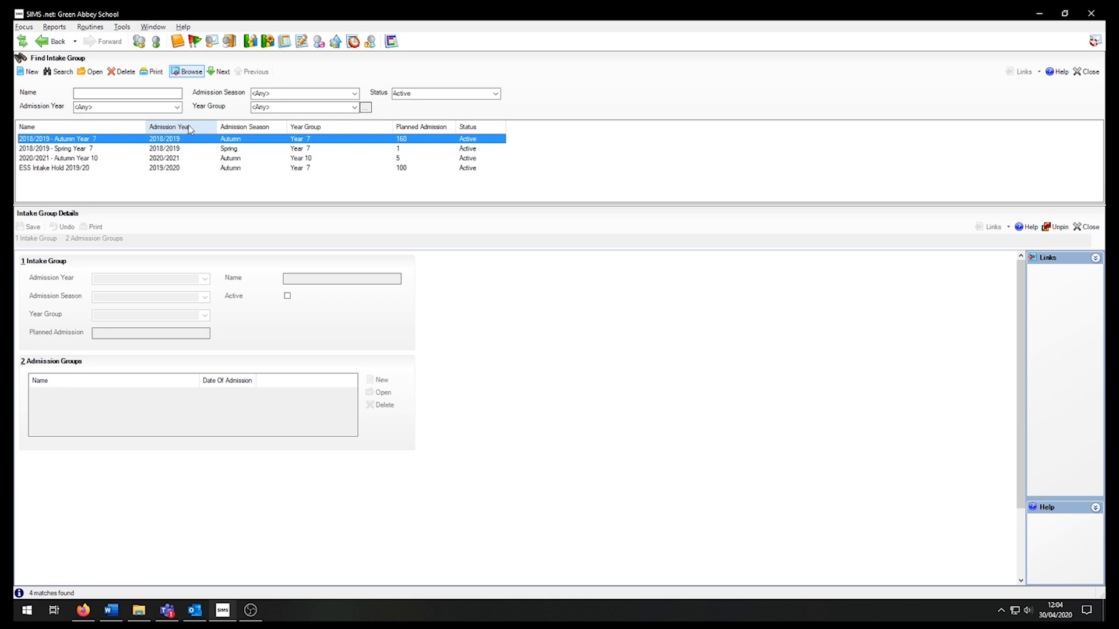
mouse_move(30, 71)
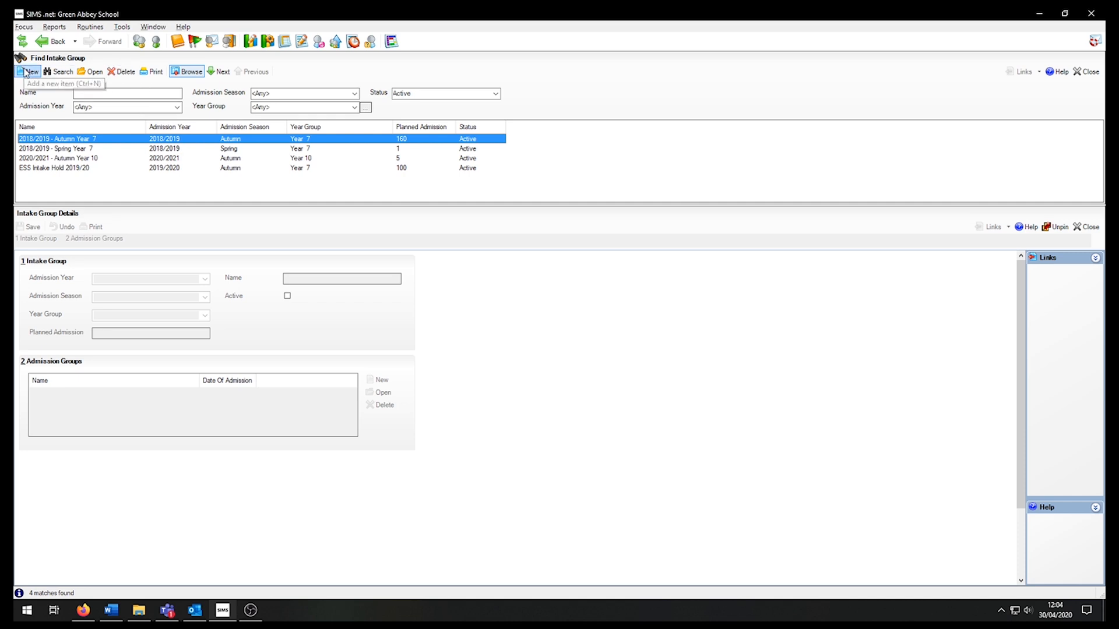
Create an Autumn intake group with planned admission 100 named '2020/2021 - Autumn Year 7'.
click(30, 71)
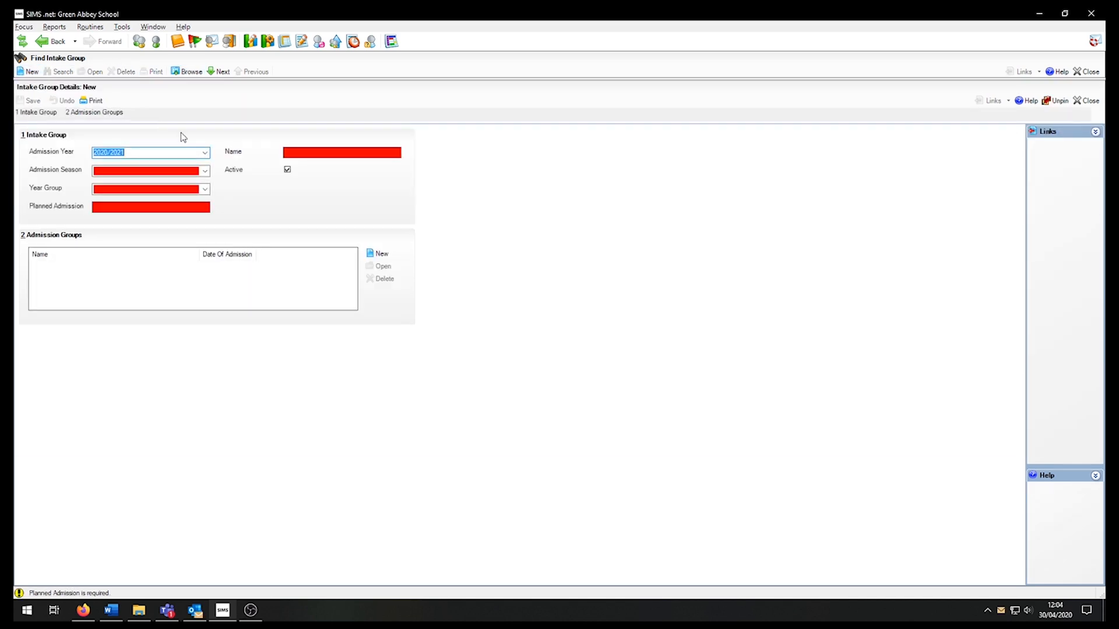
mouse_move(216, 196)
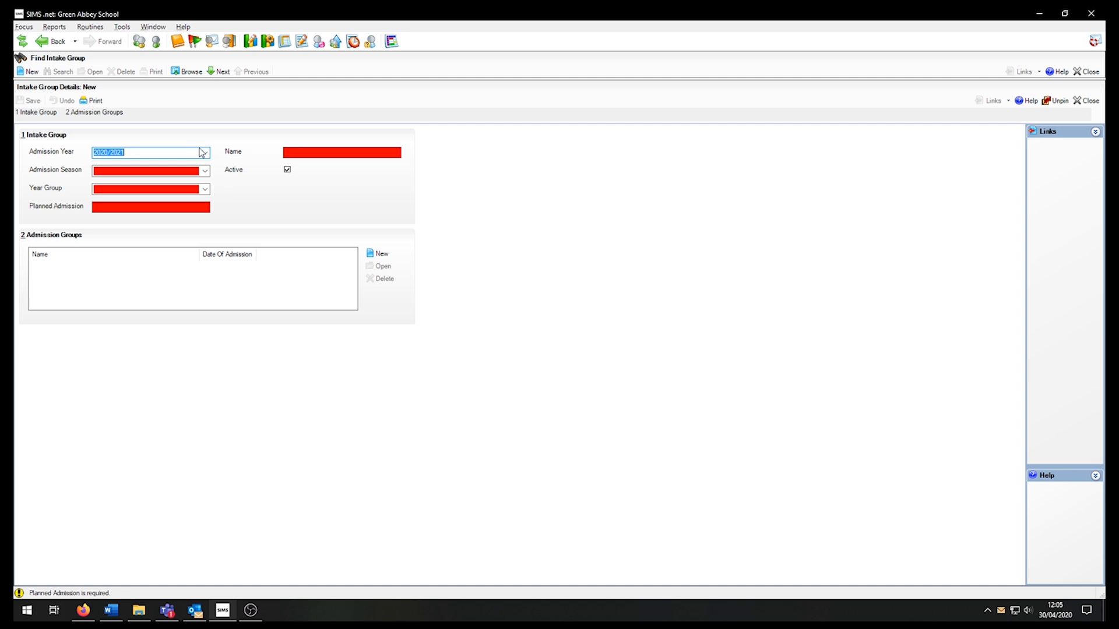
click(203, 151)
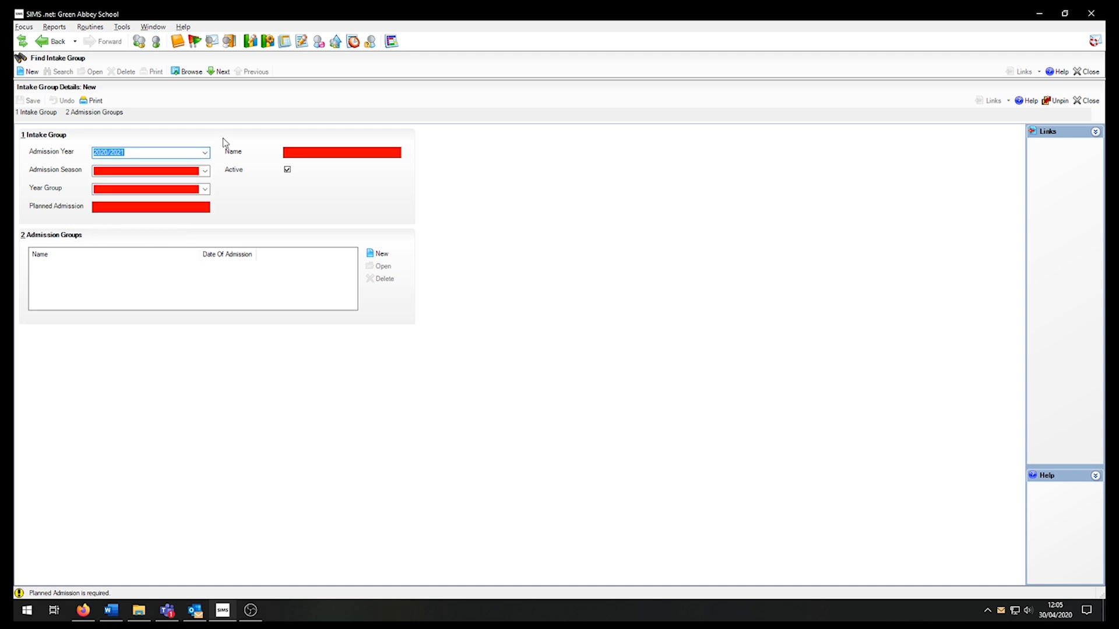
mouse_move(234, 170)
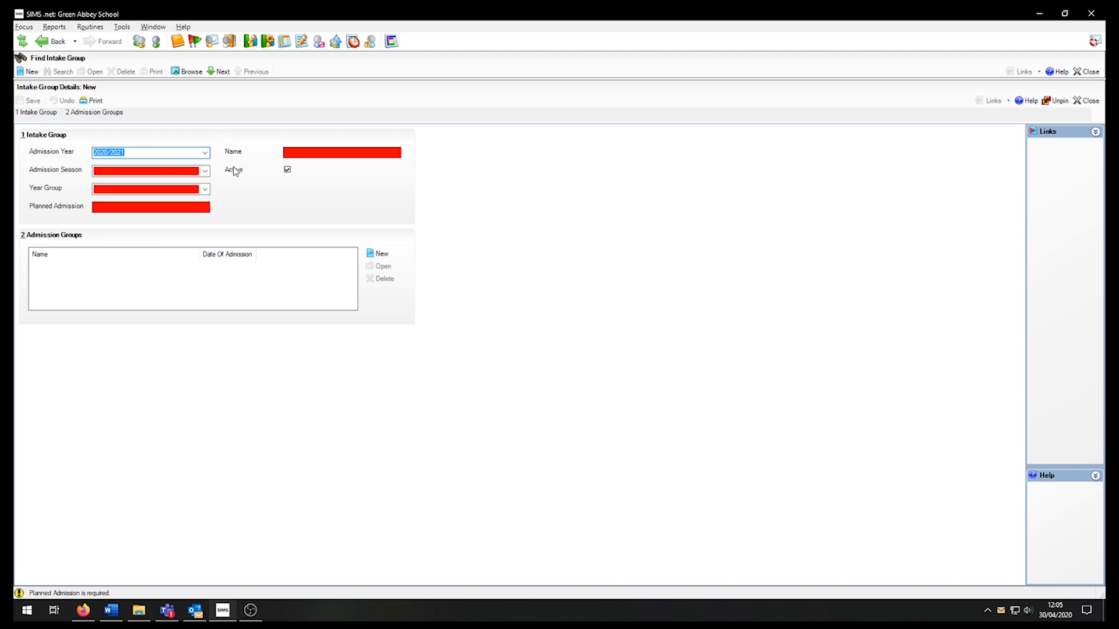
click(206, 170)
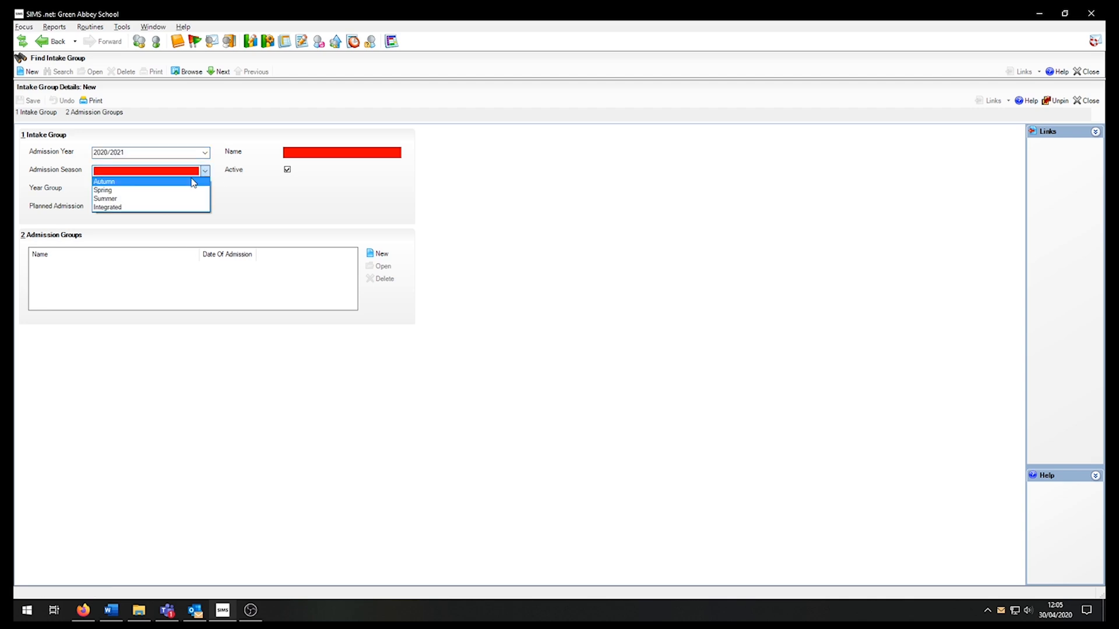
click(104, 182)
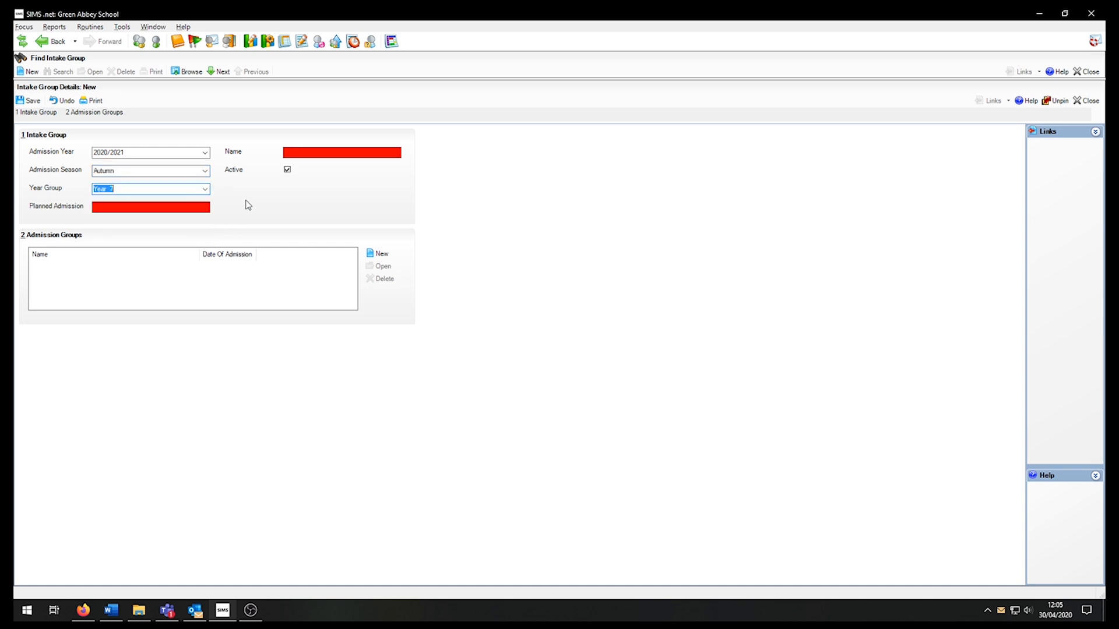
mouse_move(220, 205)
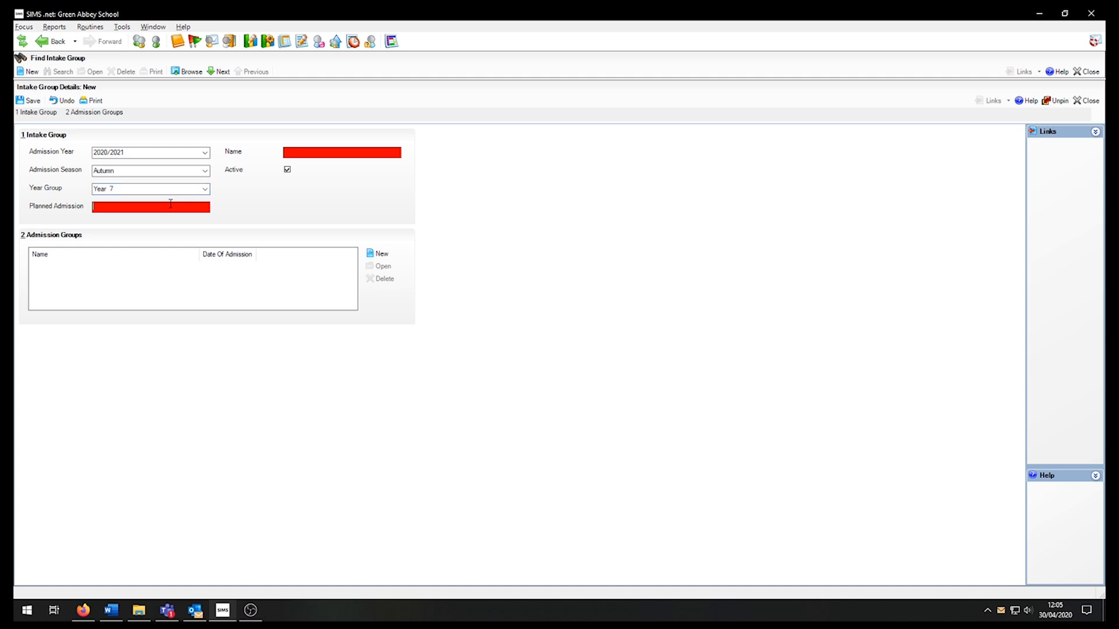
text(100)
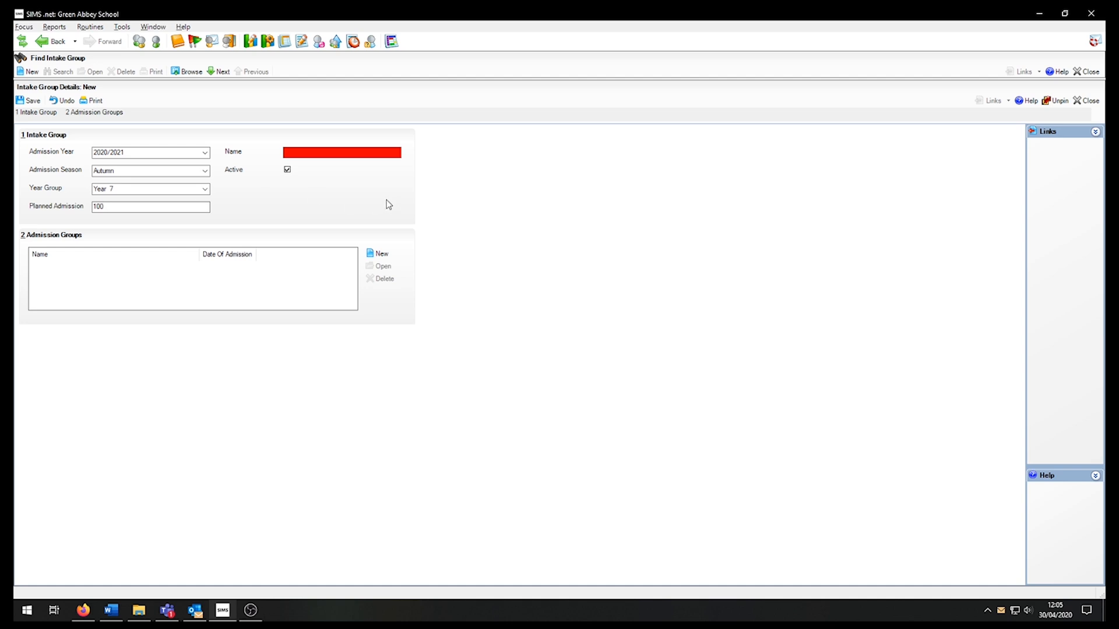
mouse_move(361, 187)
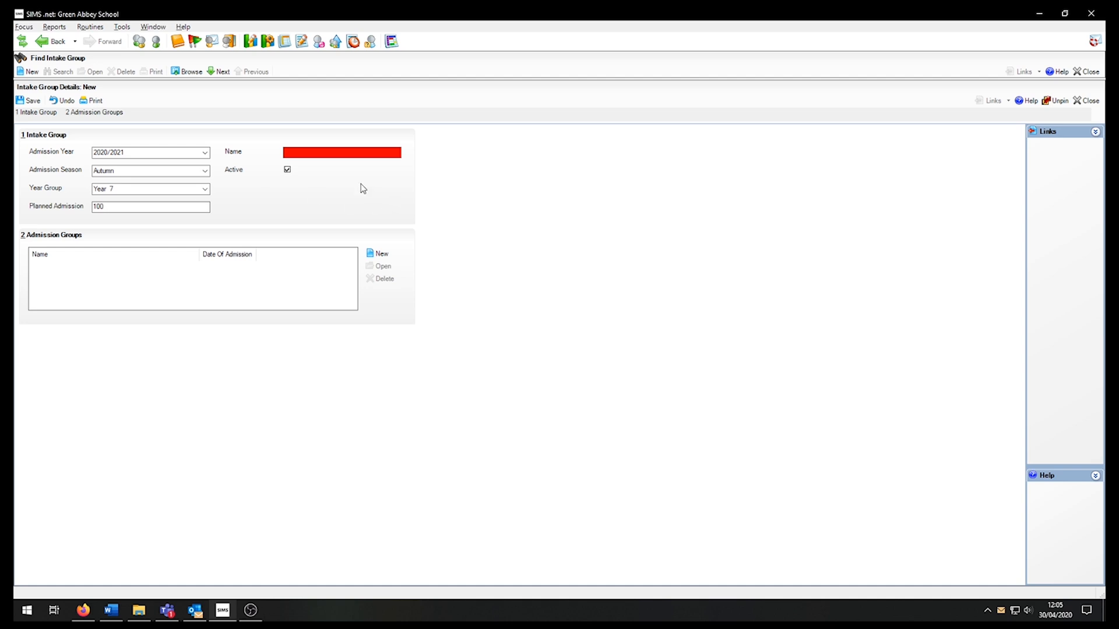
text(2020/2021 - Autumn Year  7)
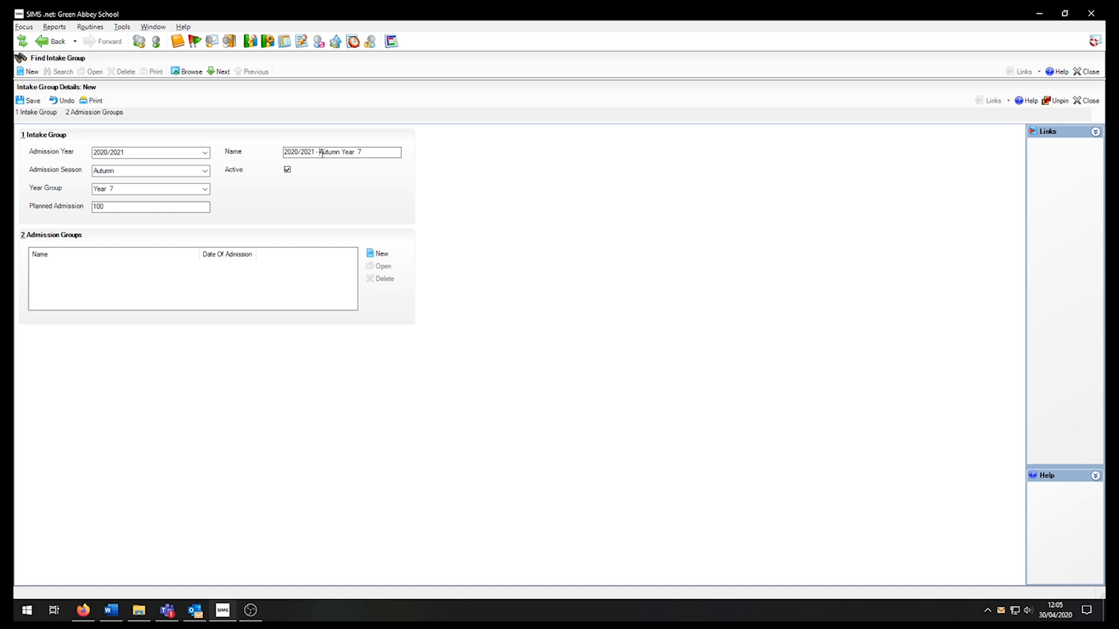
mouse_move(321, 155)
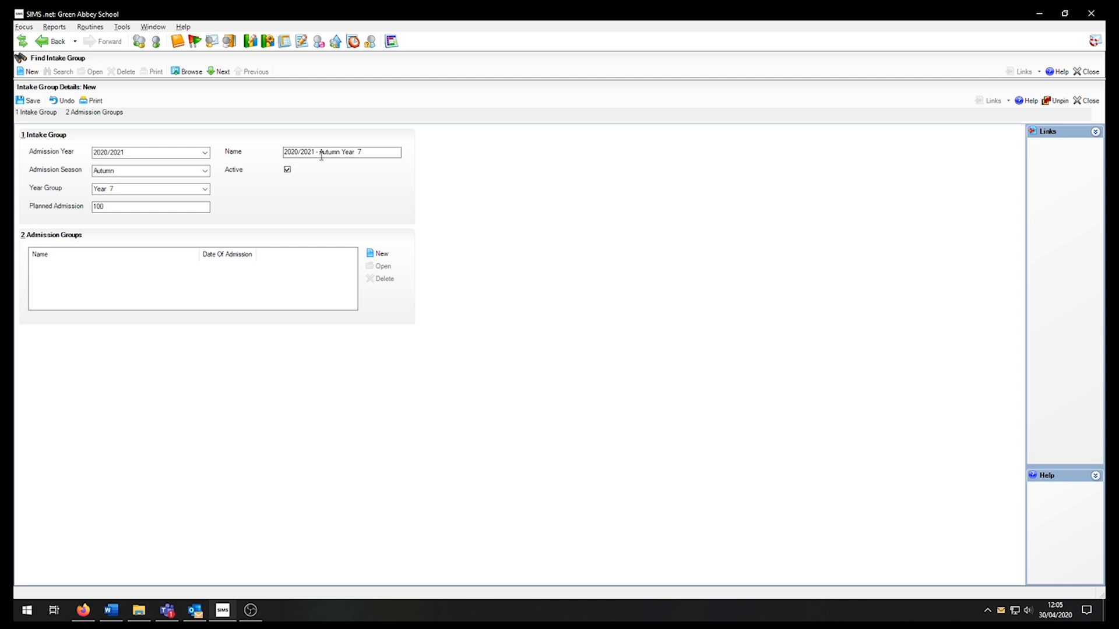
mouse_move(357, 196)
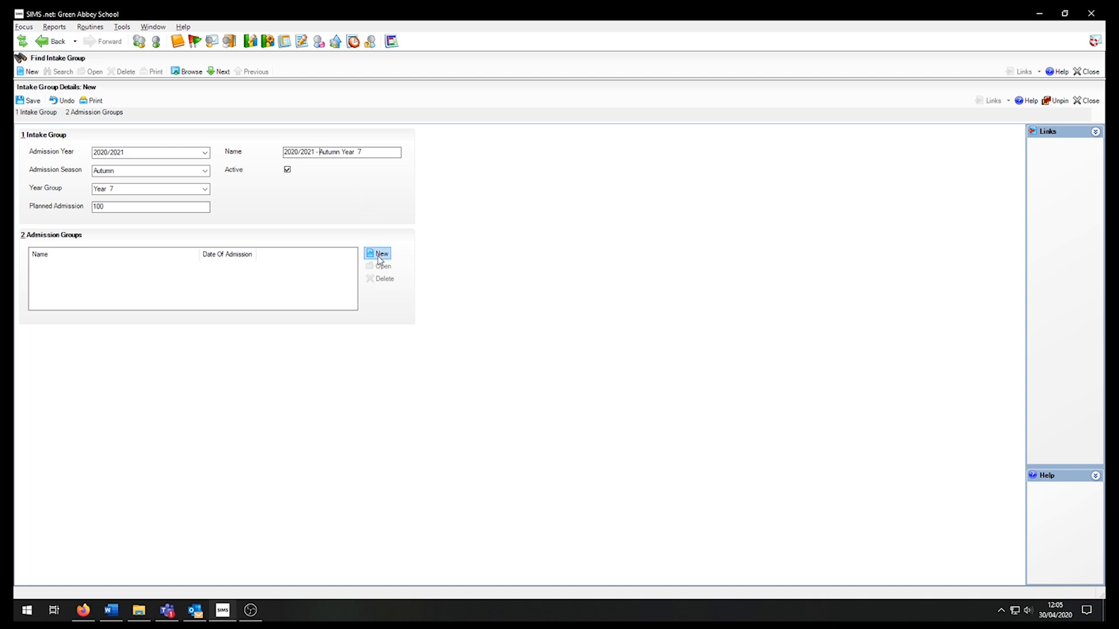
Add admission group '20/21 Year 7' and pick 7 September 2020 as its date of admission.
click(379, 254)
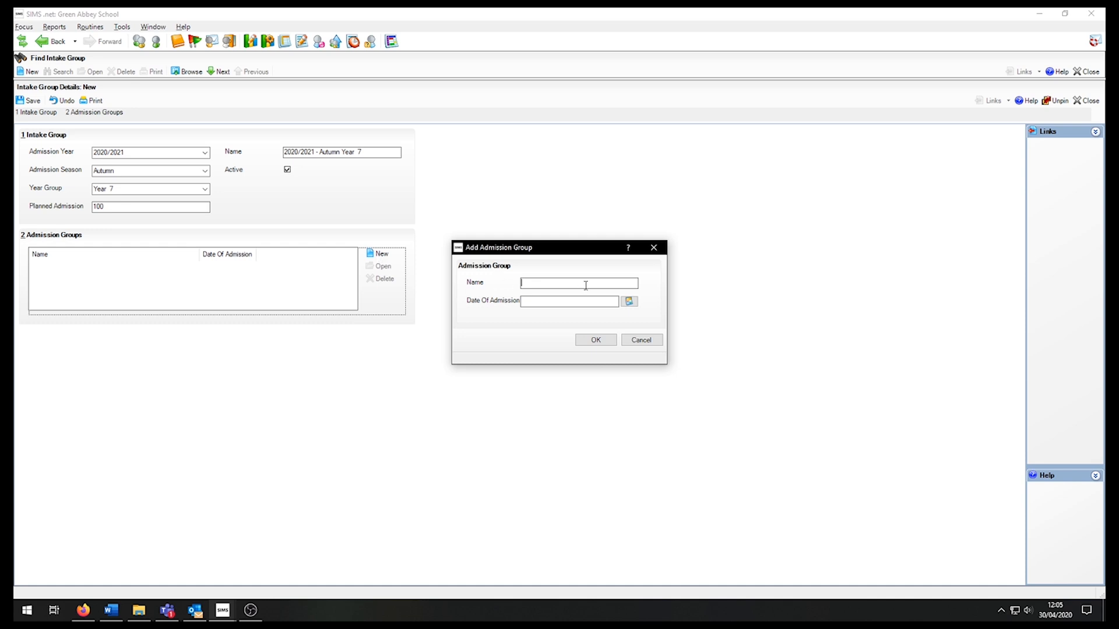
text(20/21)
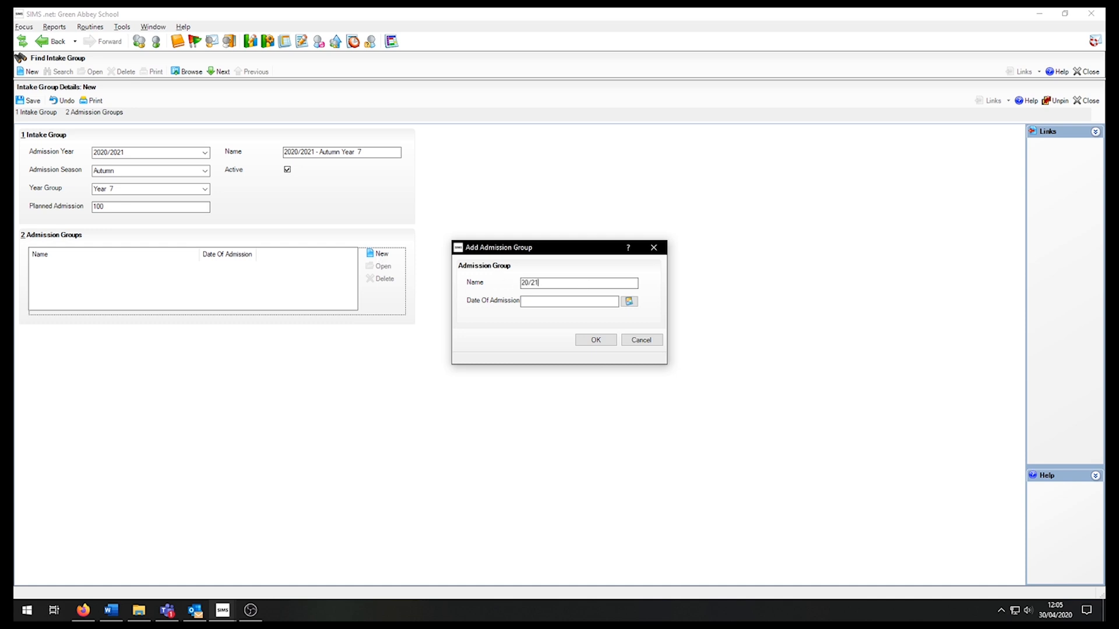
text(Year 7)
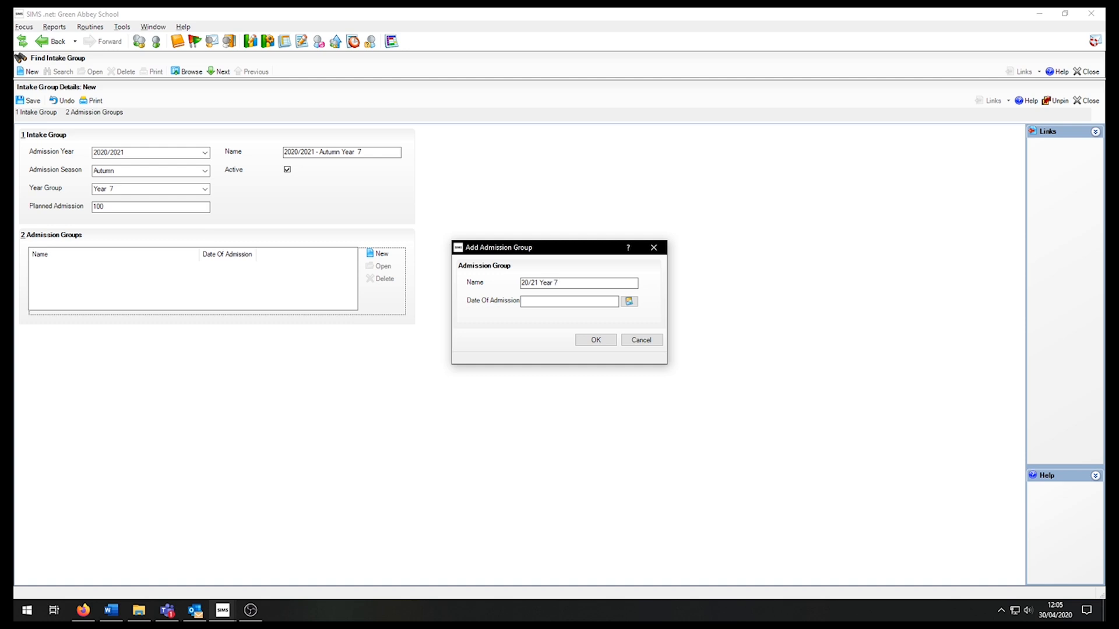
click(578, 282)
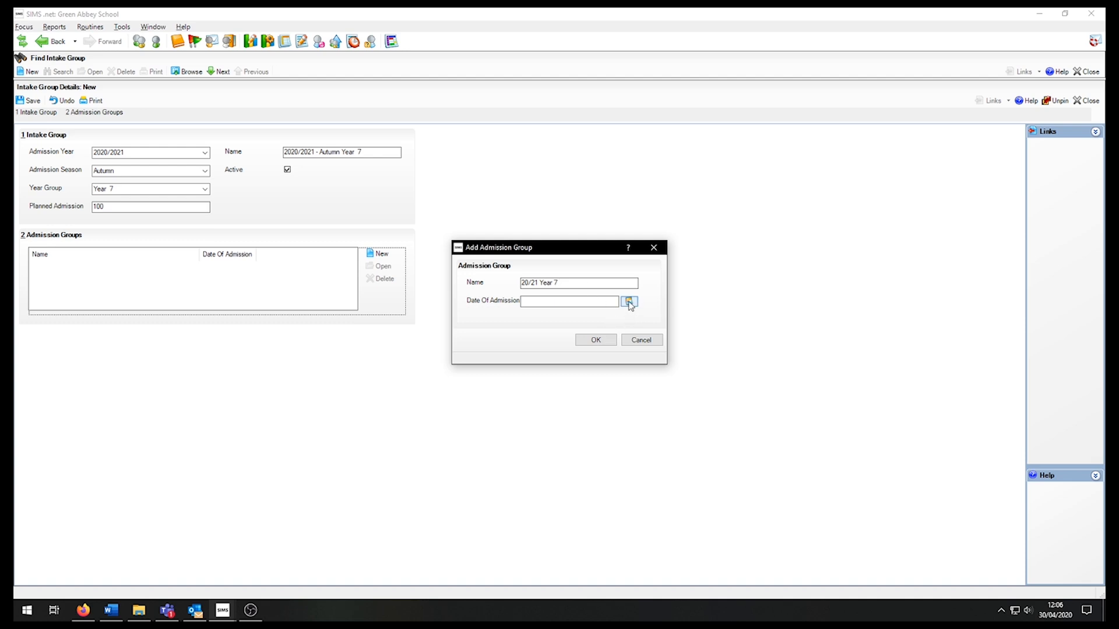
click(628, 301)
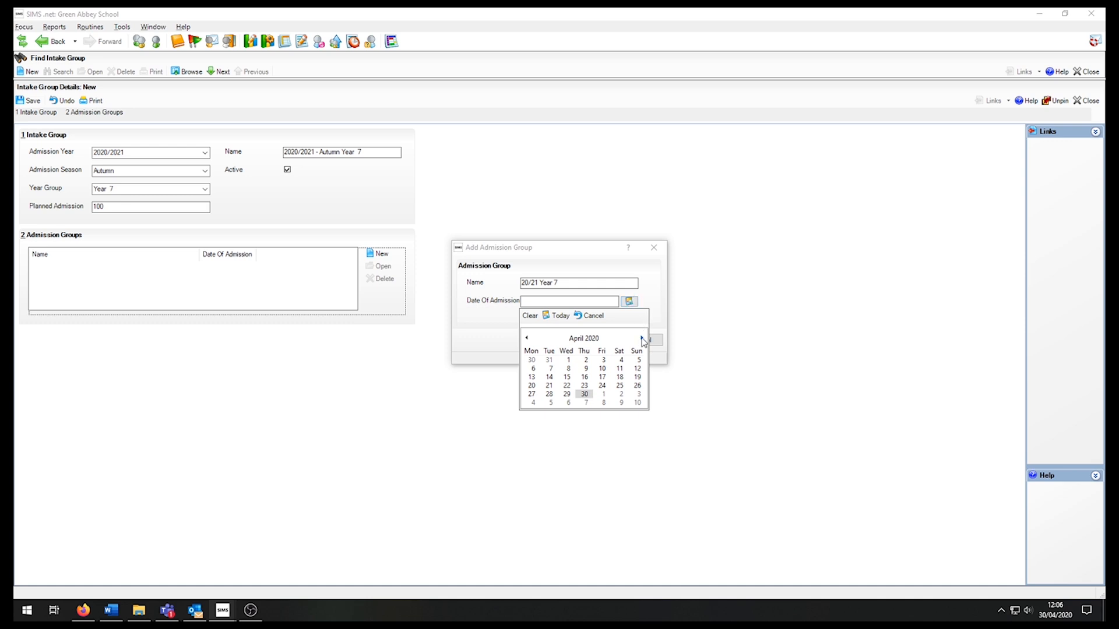
click(641, 338)
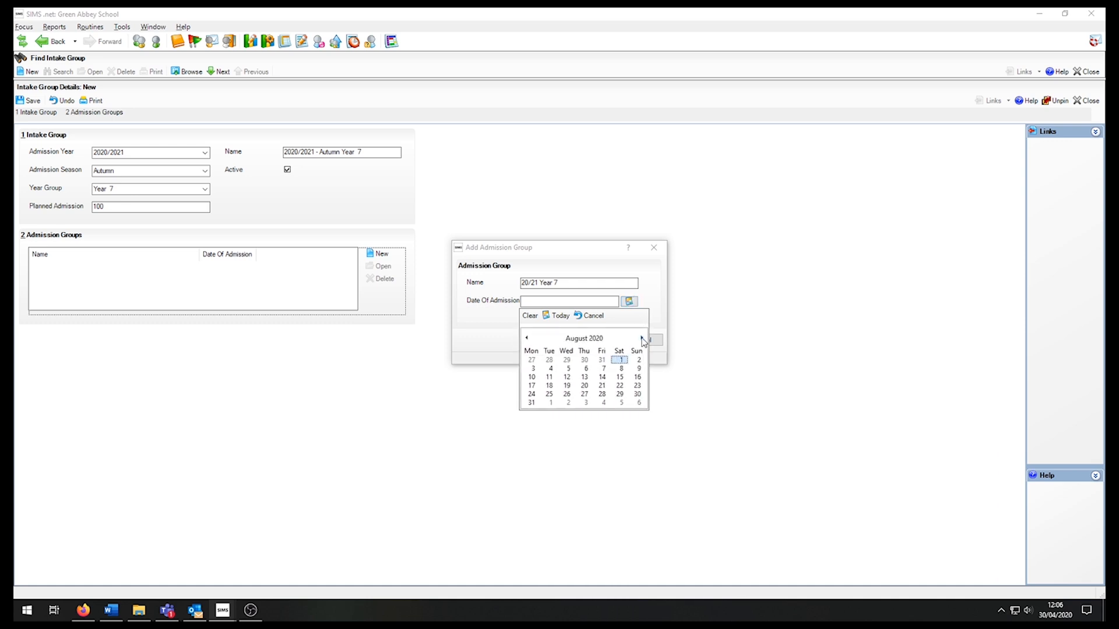
click(641, 338)
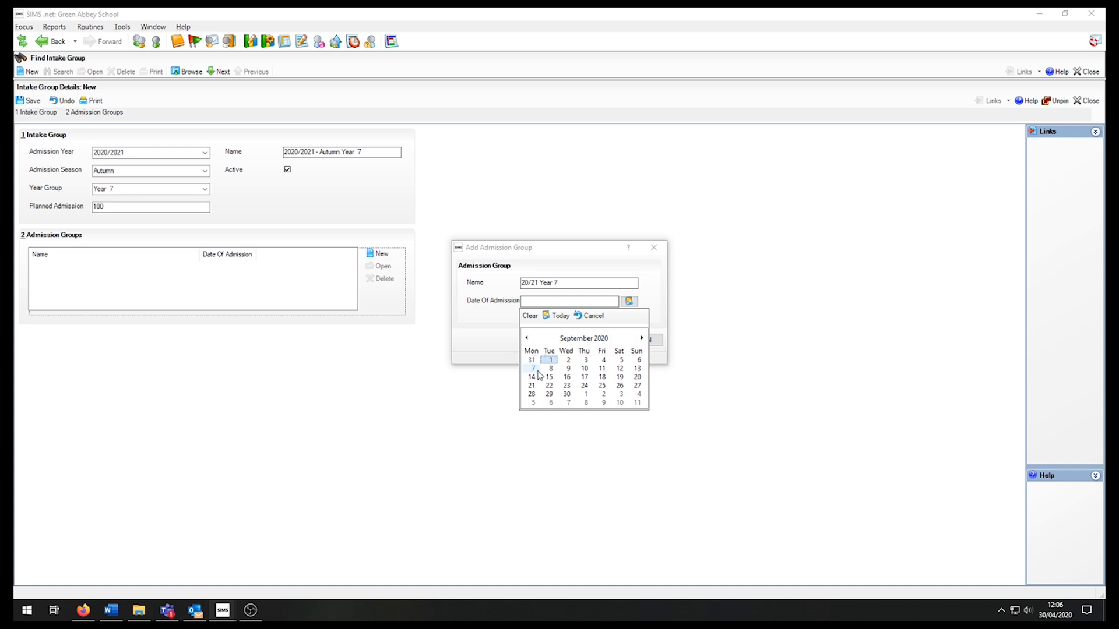
click(532, 368)
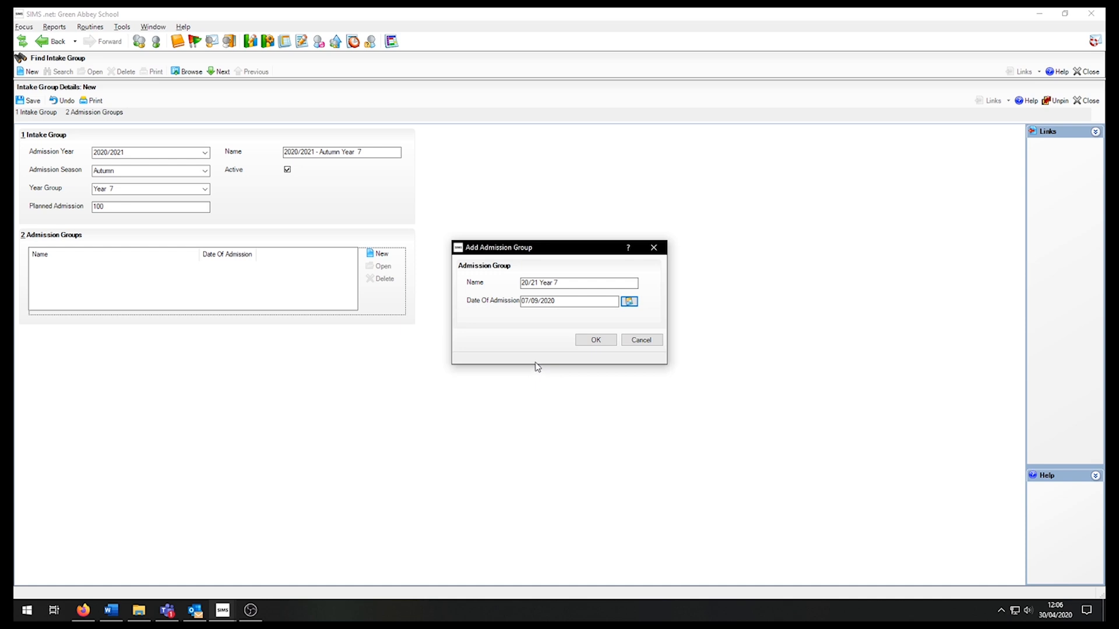
Confirm the 20/21 Year 7 admission group and save the new intake group record.
click(595, 339)
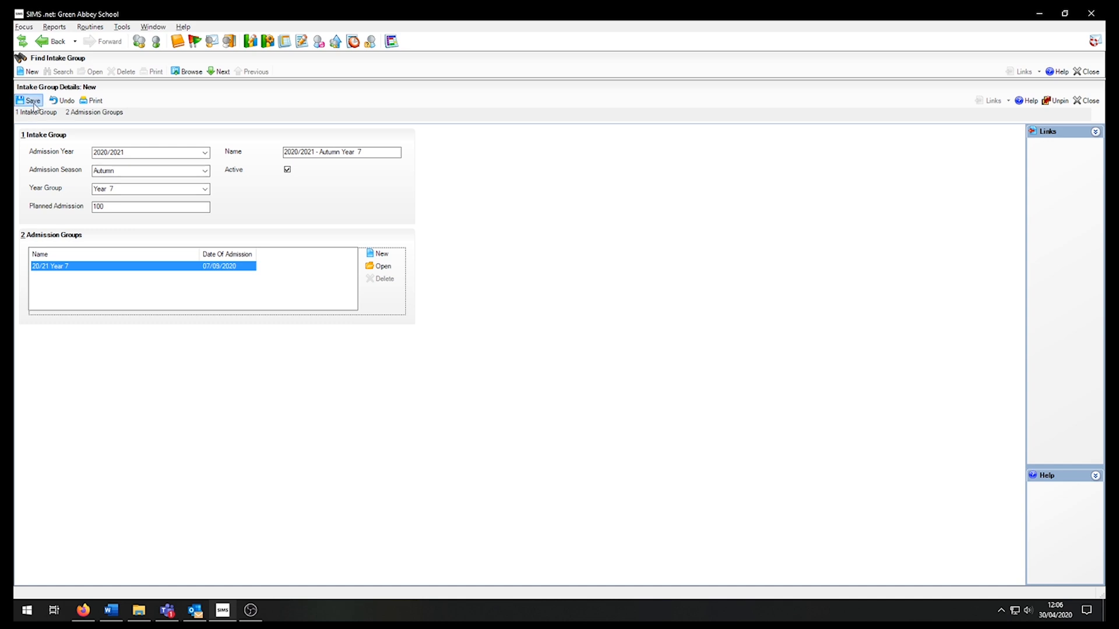
mouse_move(30, 100)
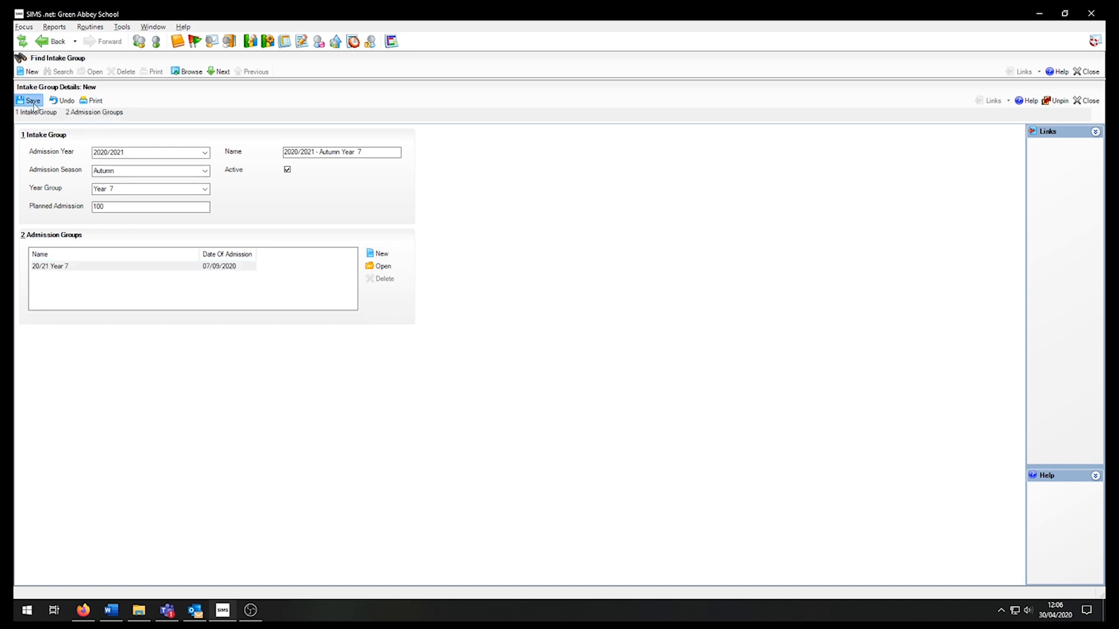
click(31, 101)
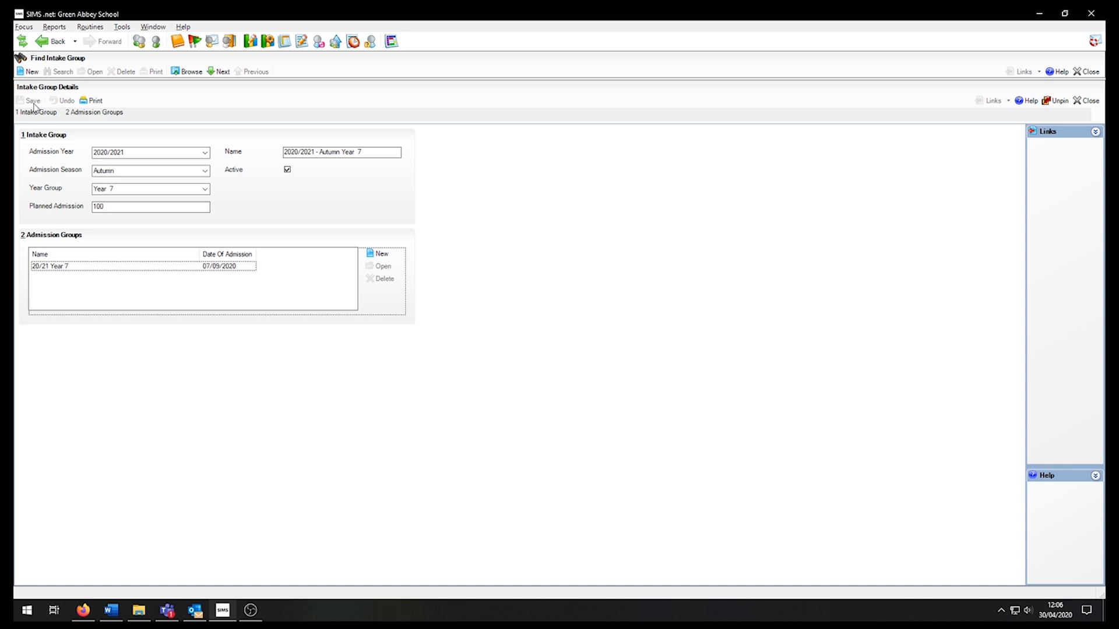